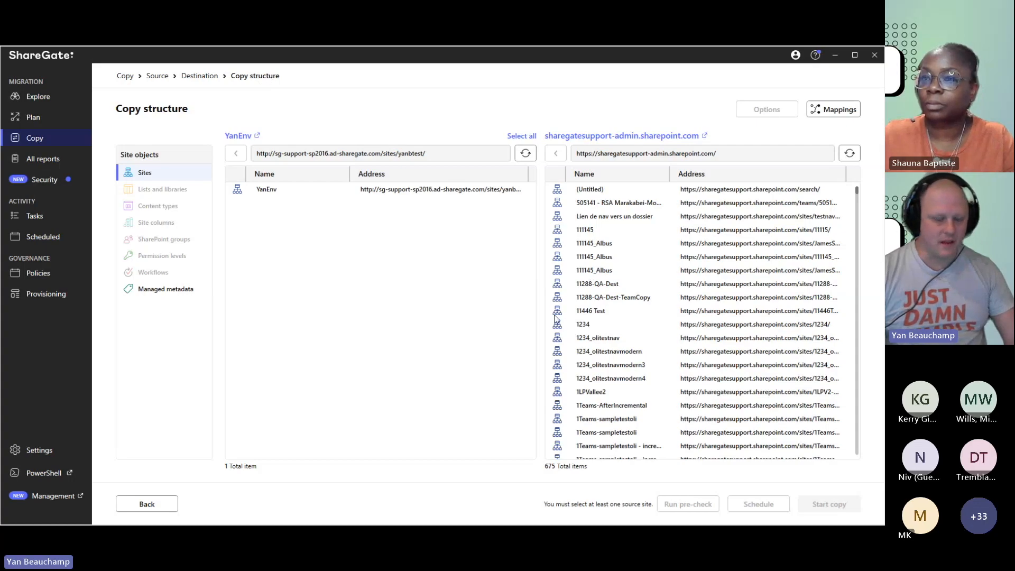
# Step: Select the YanEnv site as source, review its properties, and open the Mappings dialog
pyautogui.click(381, 154)
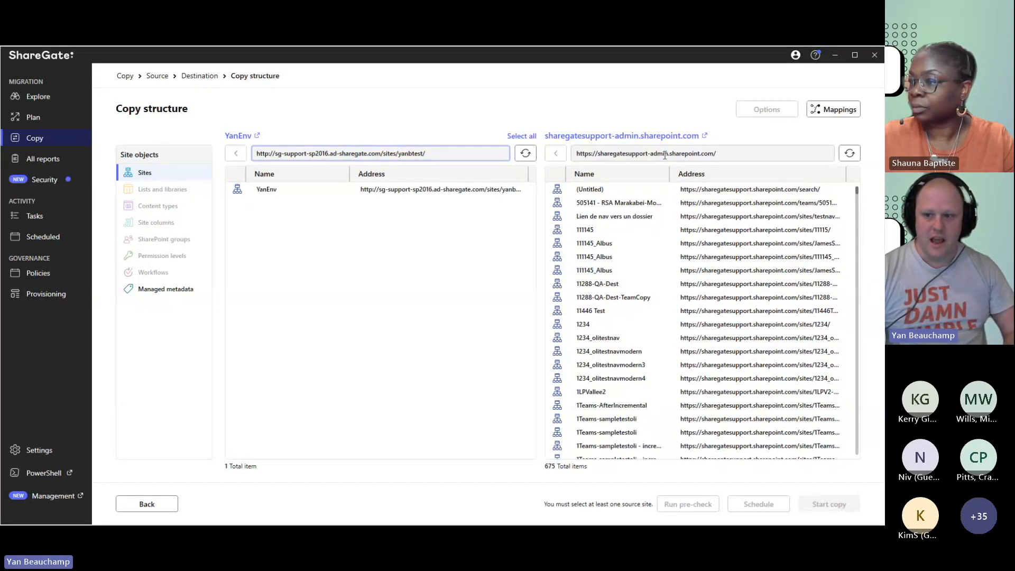
pyautogui.moveTo(638, 226)
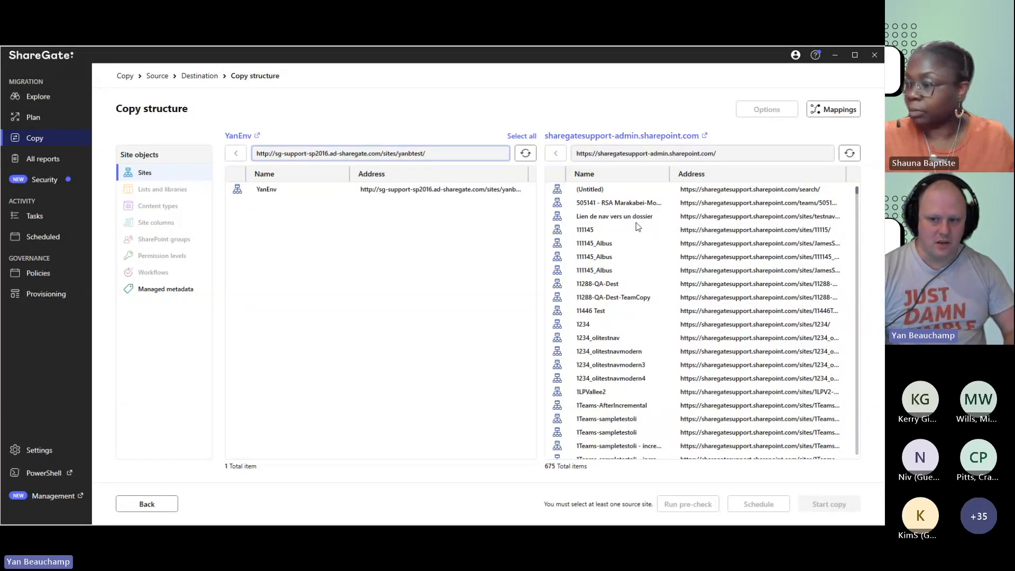
pyautogui.click(265, 190)
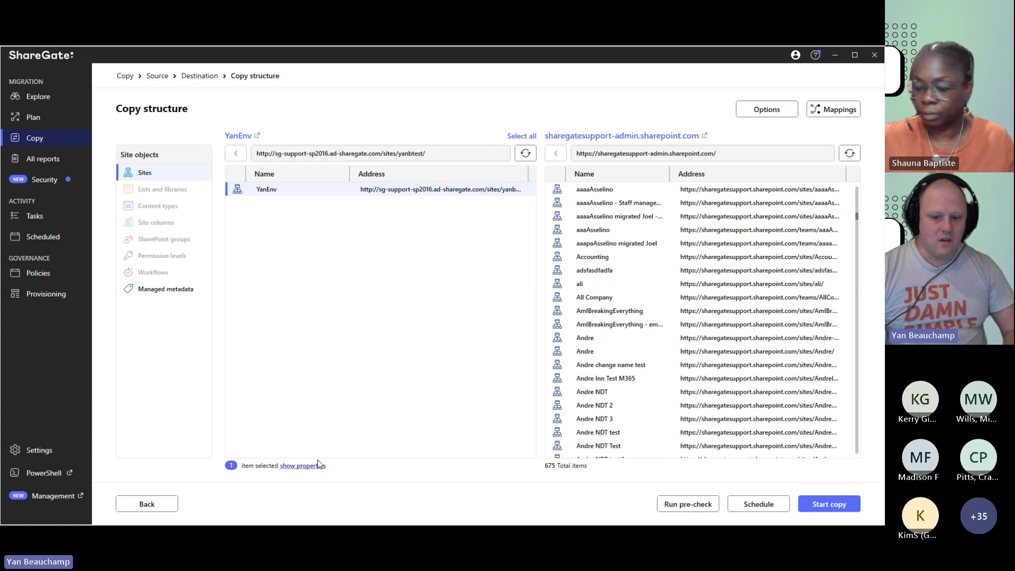
pyautogui.click(300, 465)
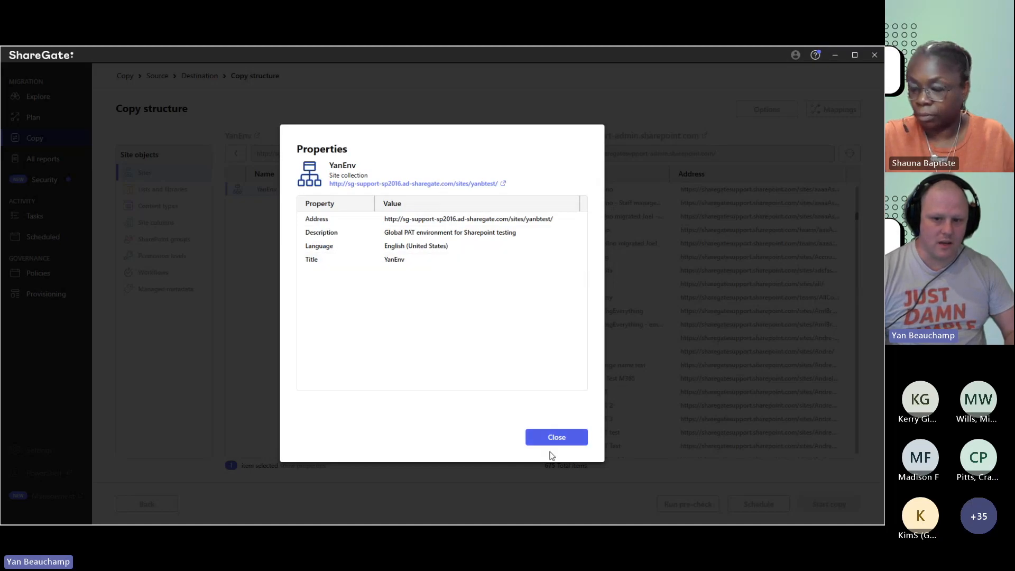
pyautogui.click(556, 437)
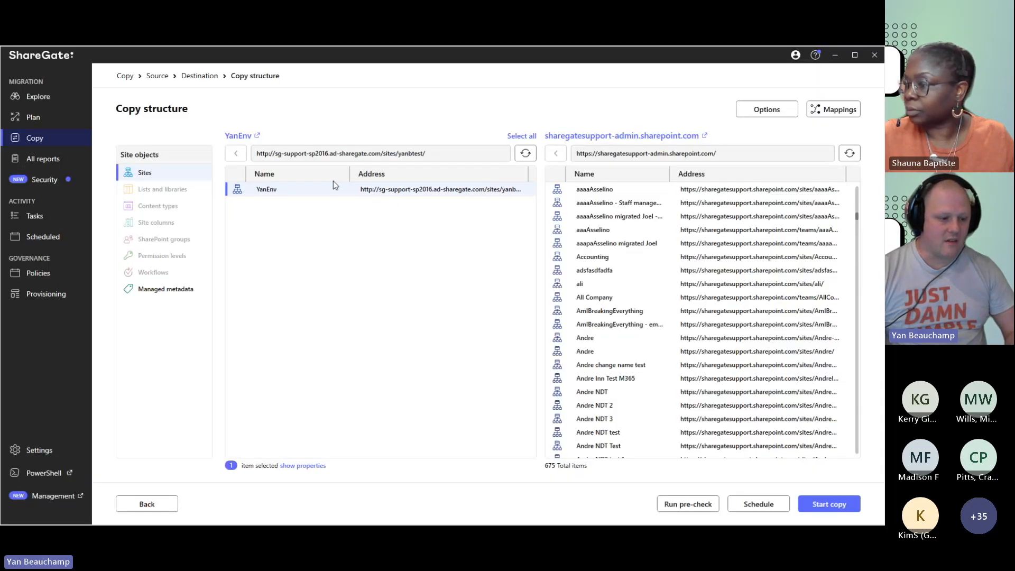
pyautogui.click(838, 109)
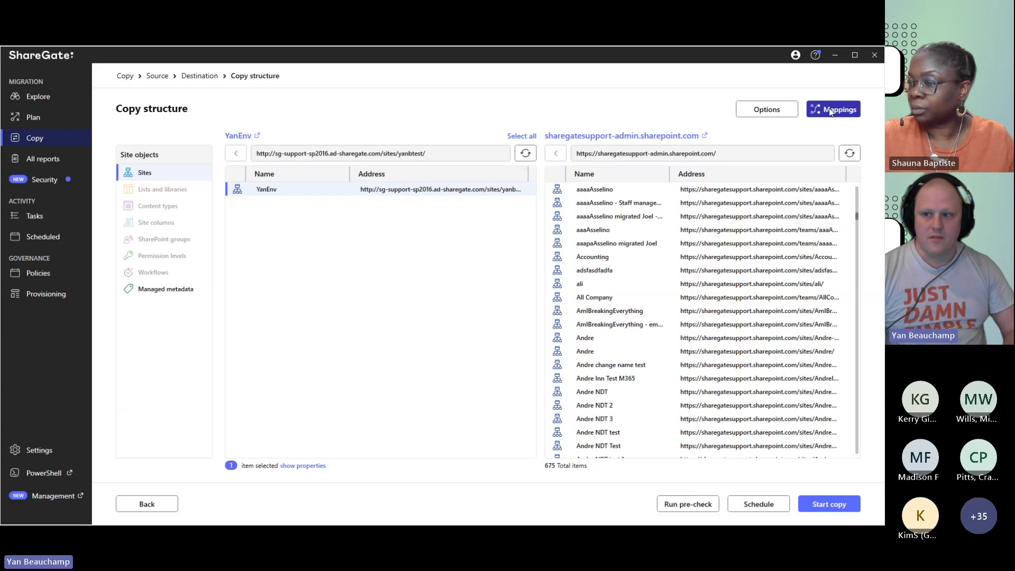
pyautogui.click(833, 109)
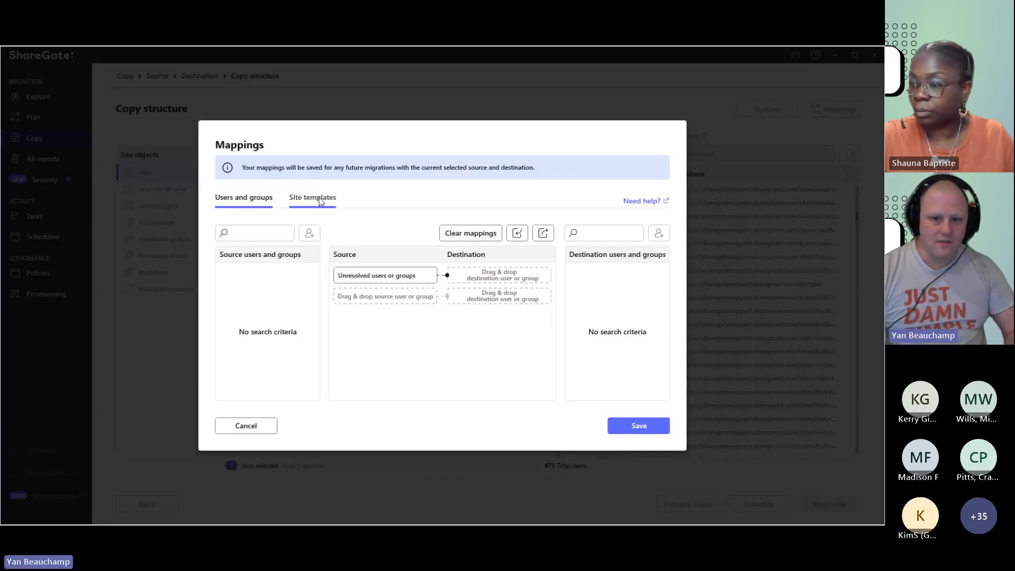
# Step: Show the Site templates mappings, pairing source templates like Team Site with destination templates
pyautogui.click(312, 198)
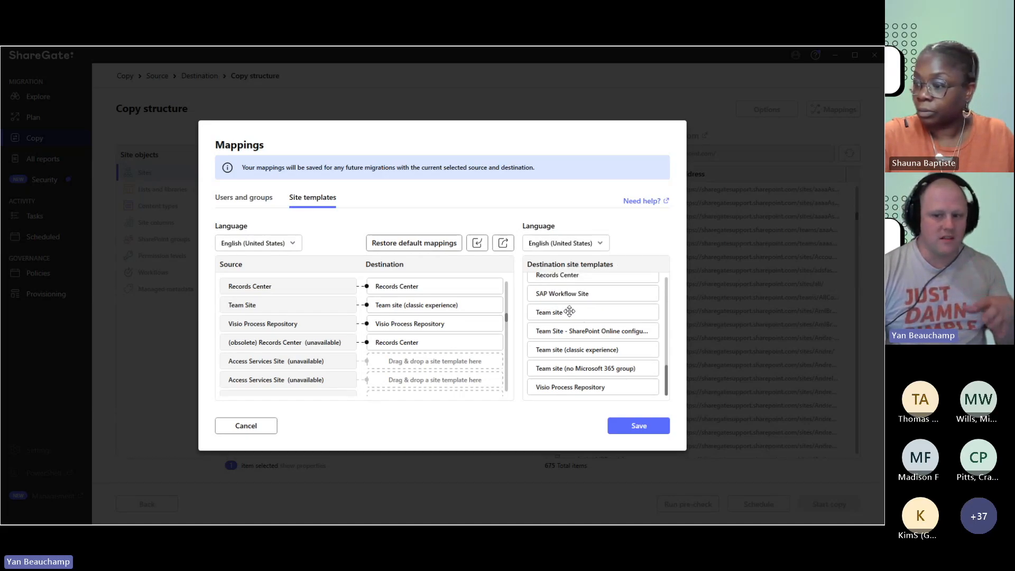
pyautogui.moveTo(568, 311)
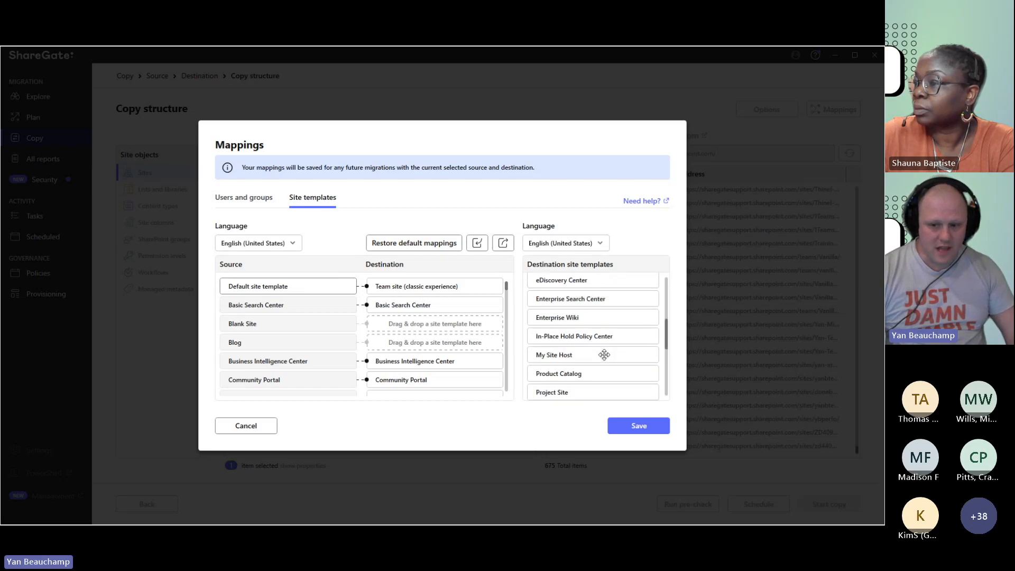
pyautogui.scroll(-3)
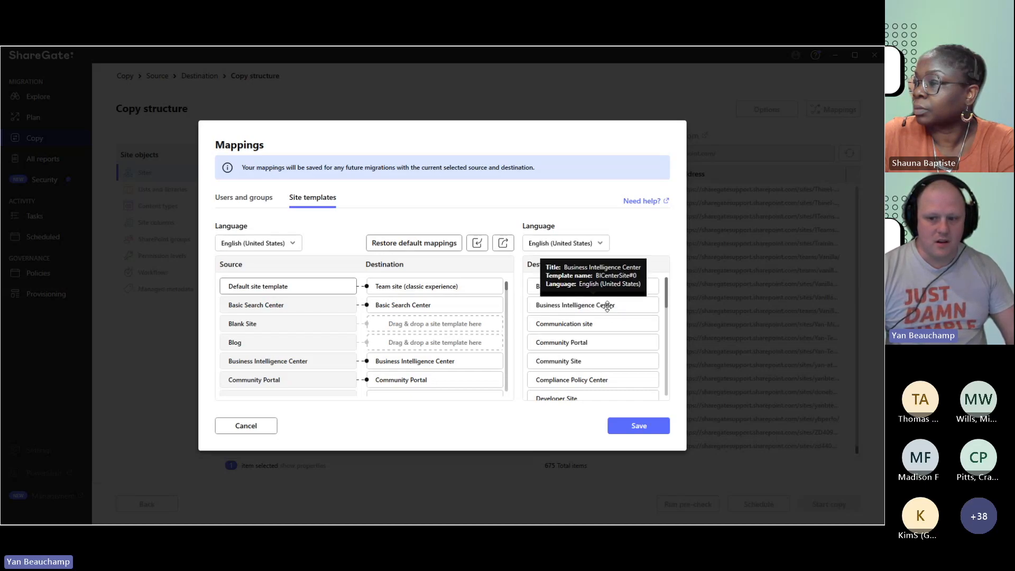
pyautogui.scroll(-3)
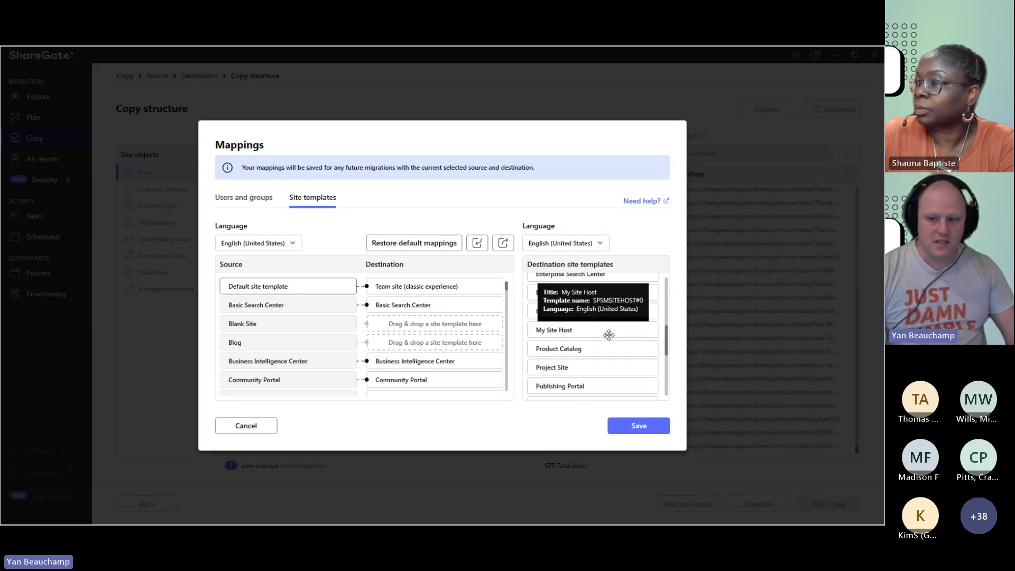